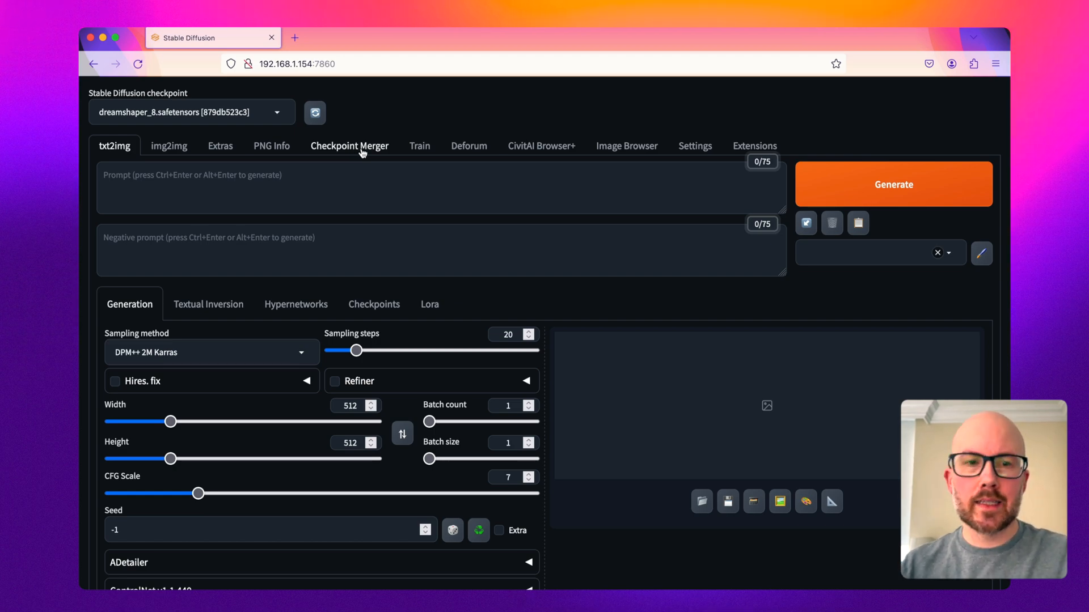
mouse_move(838, 248)
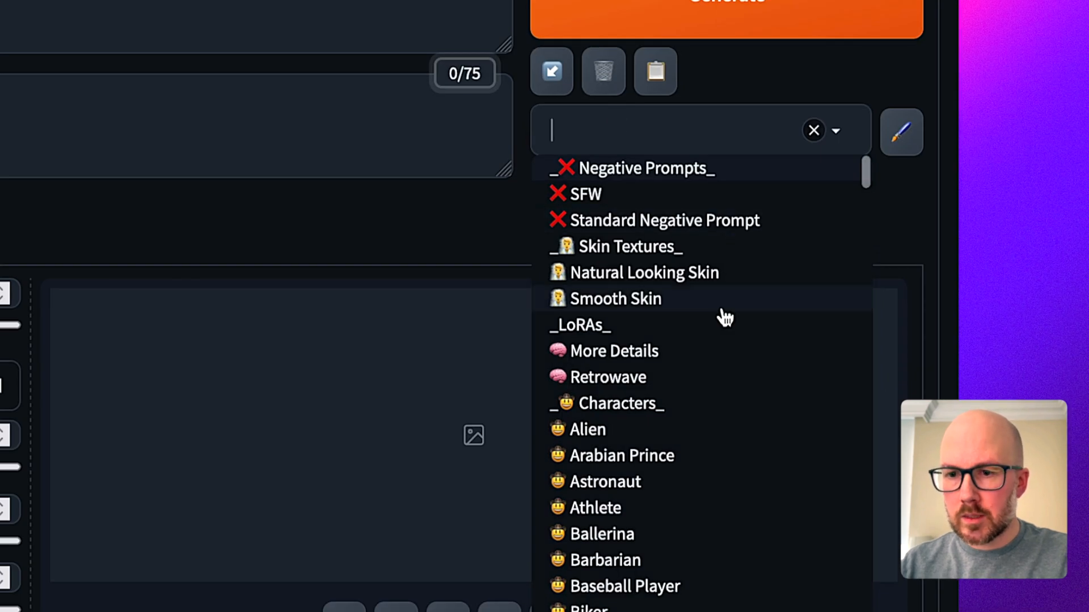
mouse_move(712, 364)
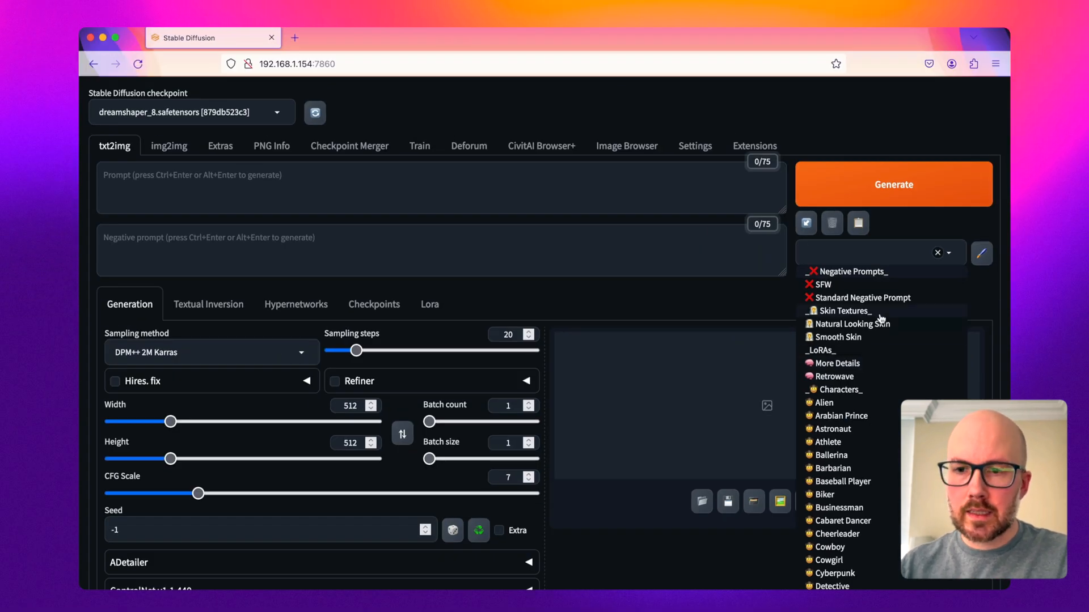
- Select the Standard Negative Prompt and Astronaut styles, then scroll the Styles list toward Close-Up
click(864, 298)
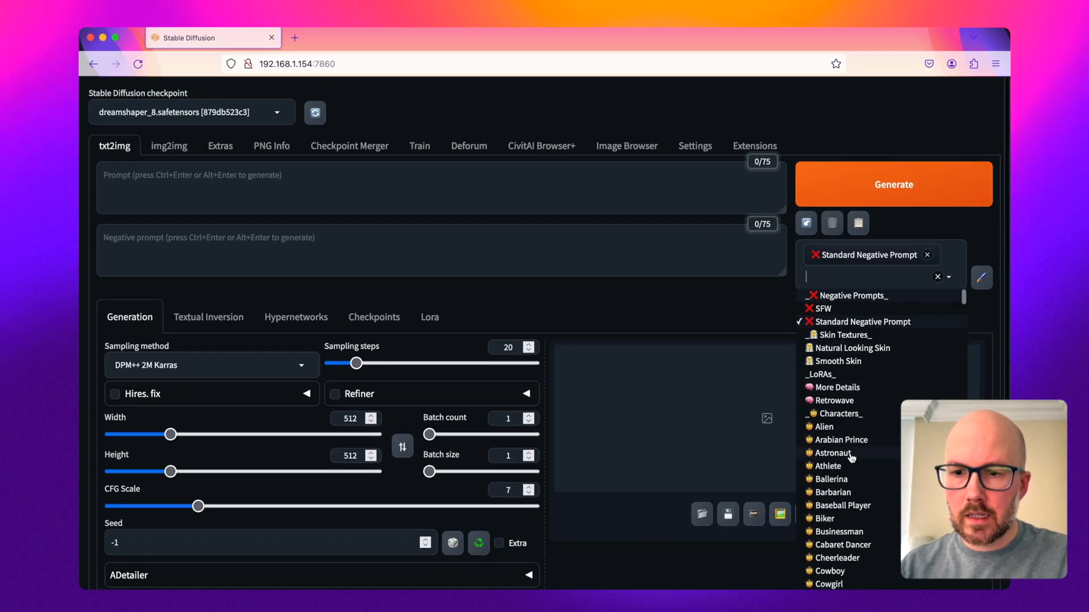
click(832, 454)
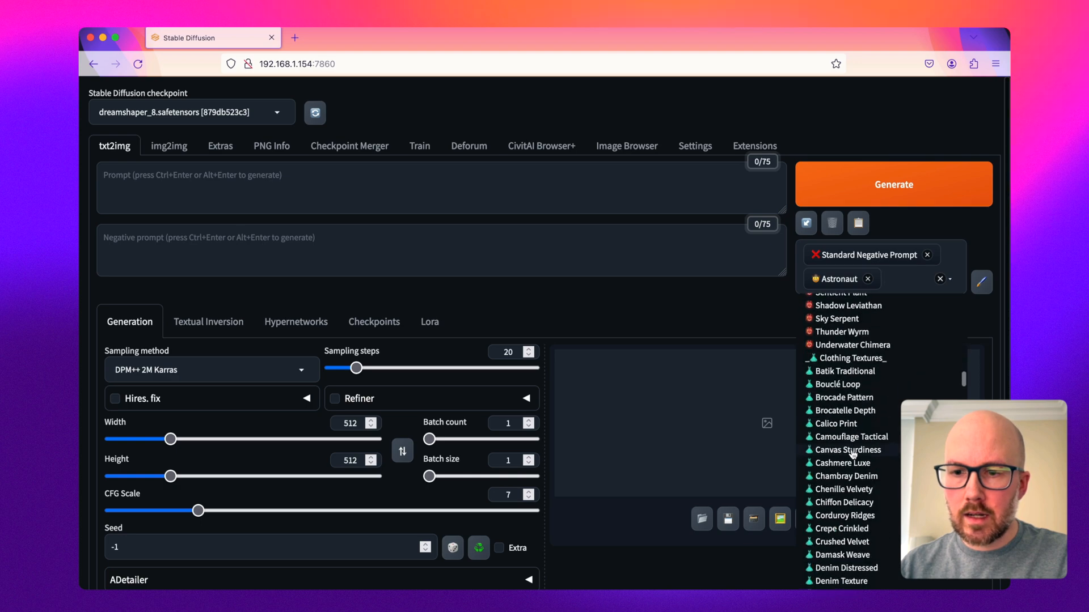
scroll(up, 3)
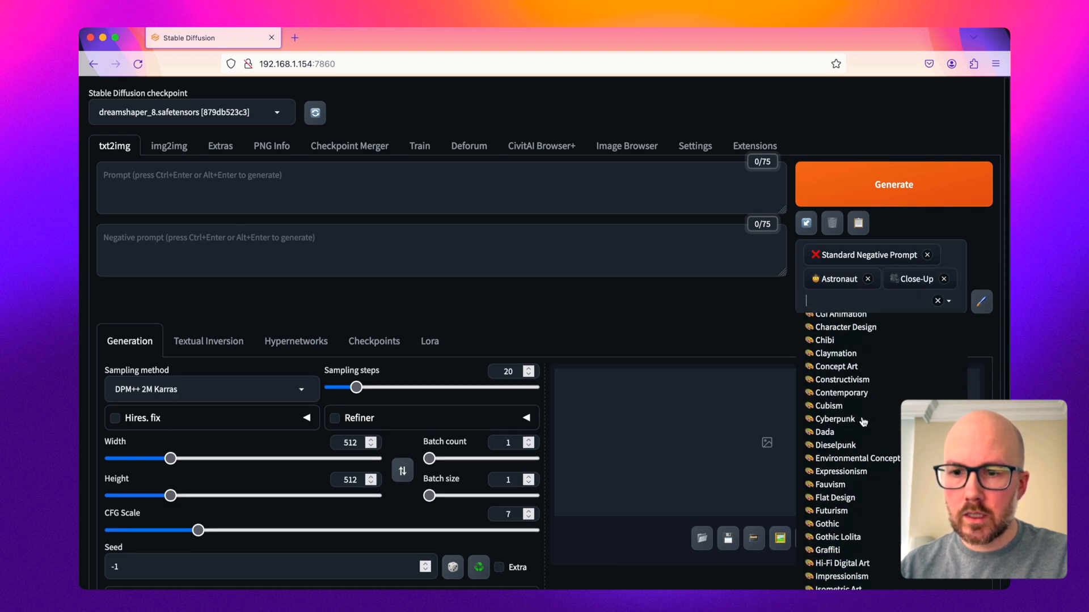
scroll(down, 3)
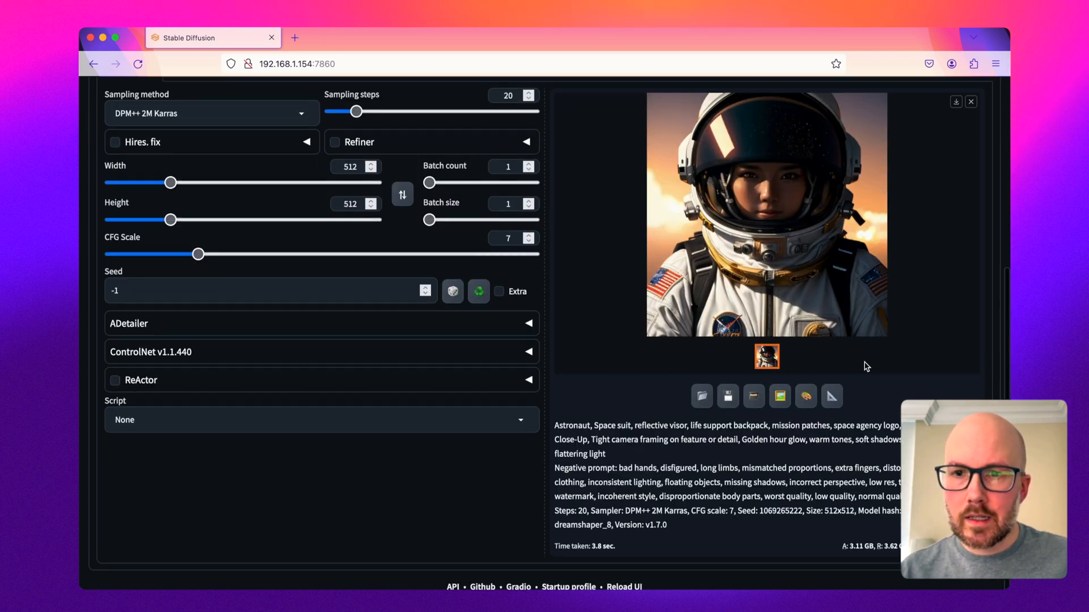
- Generate the astronaut close-up with the styles applied, then switch to Finder to locate styles.csv
scroll(up, 3)
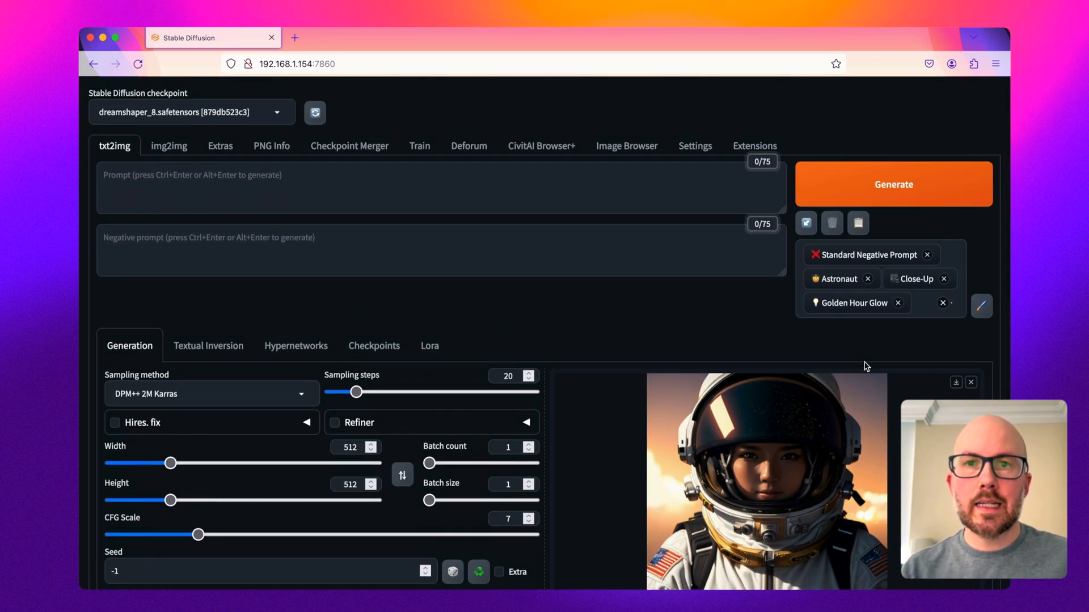
mouse_move(704, 425)
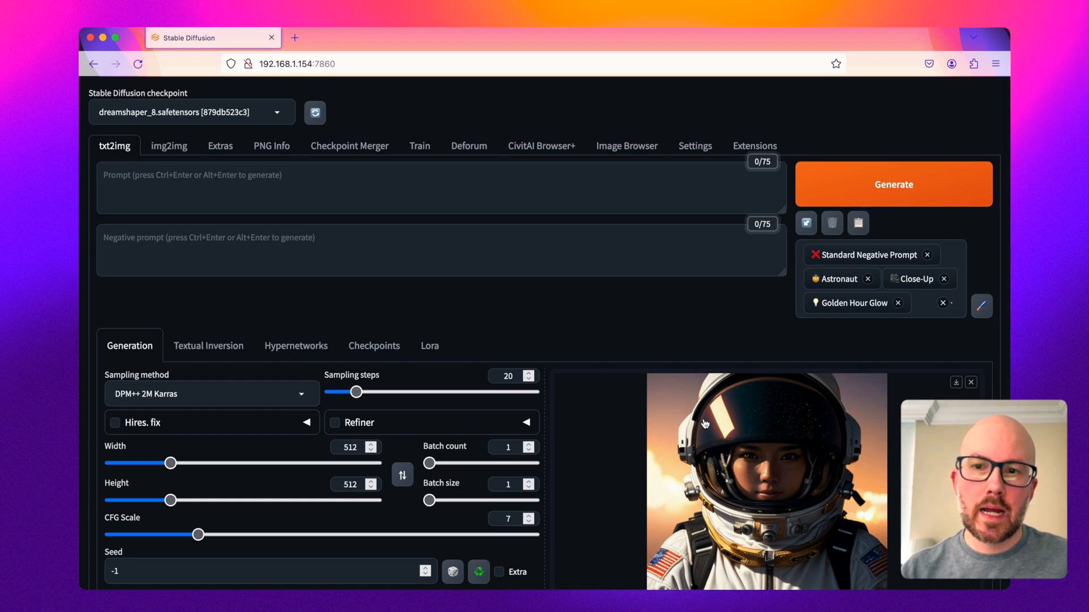
mouse_move(800, 372)
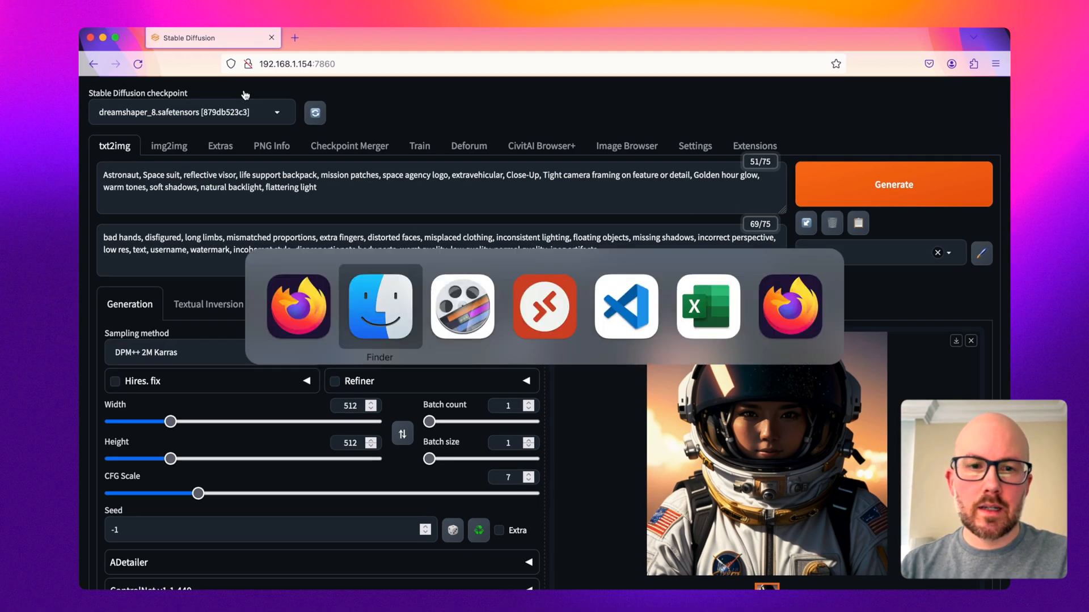
click(380, 307)
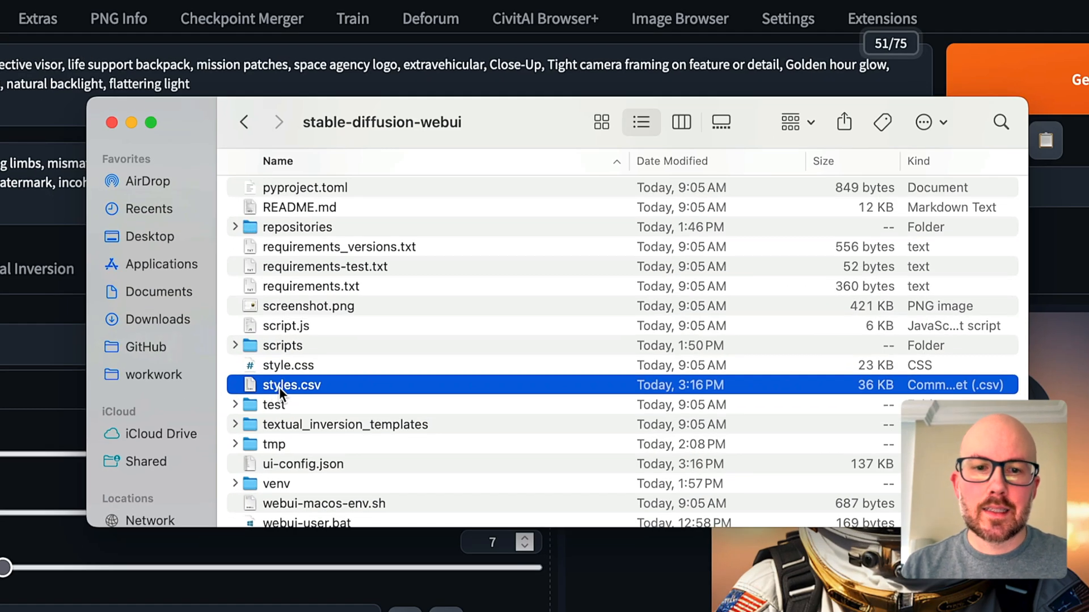
mouse_move(469, 390)
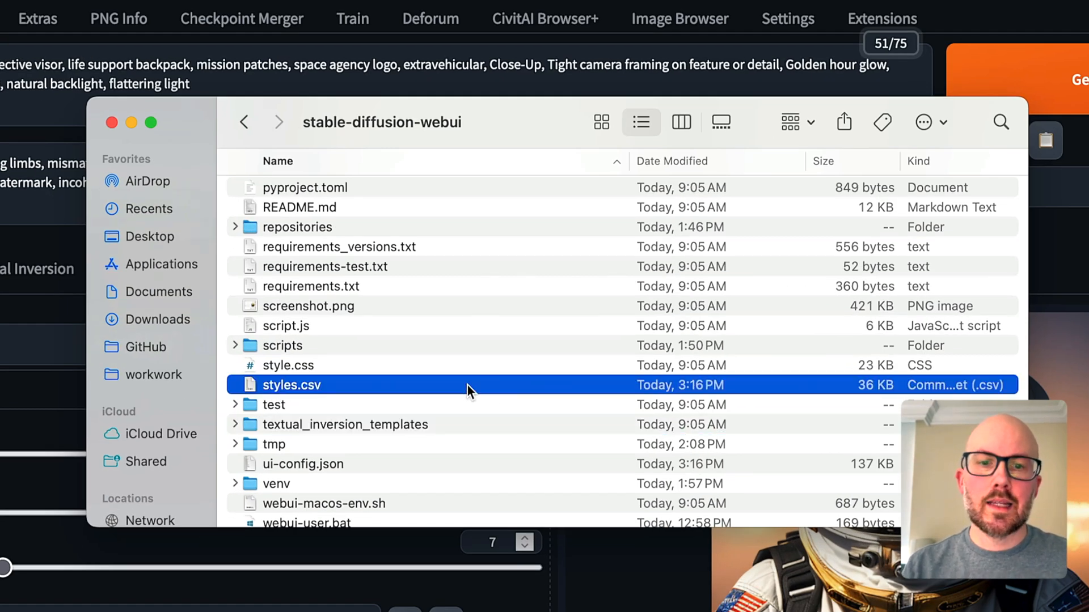
mouse_move(521, 311)
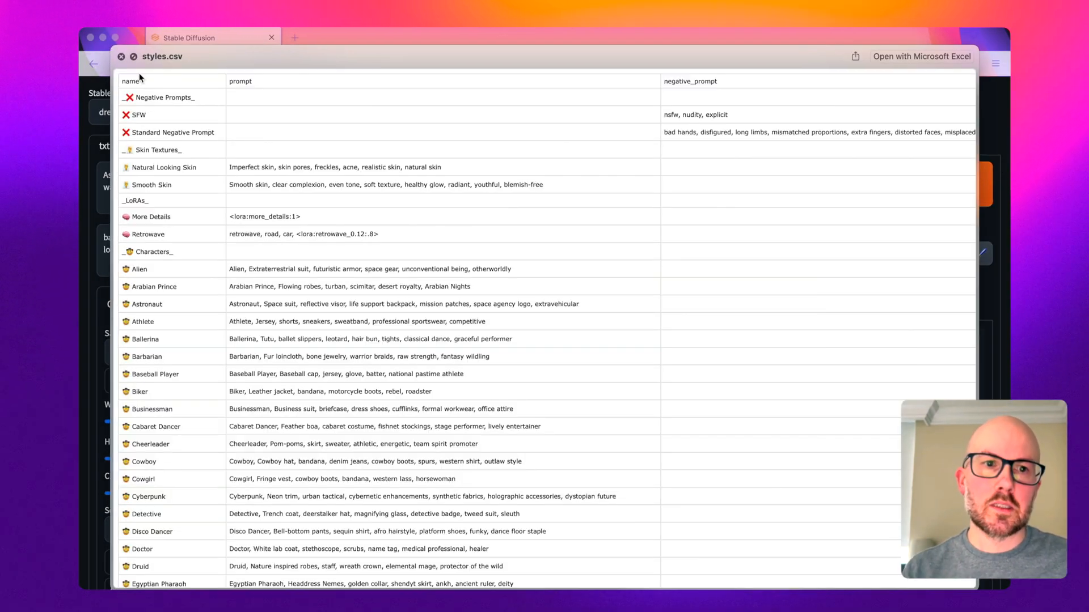
mouse_move(535, 90)
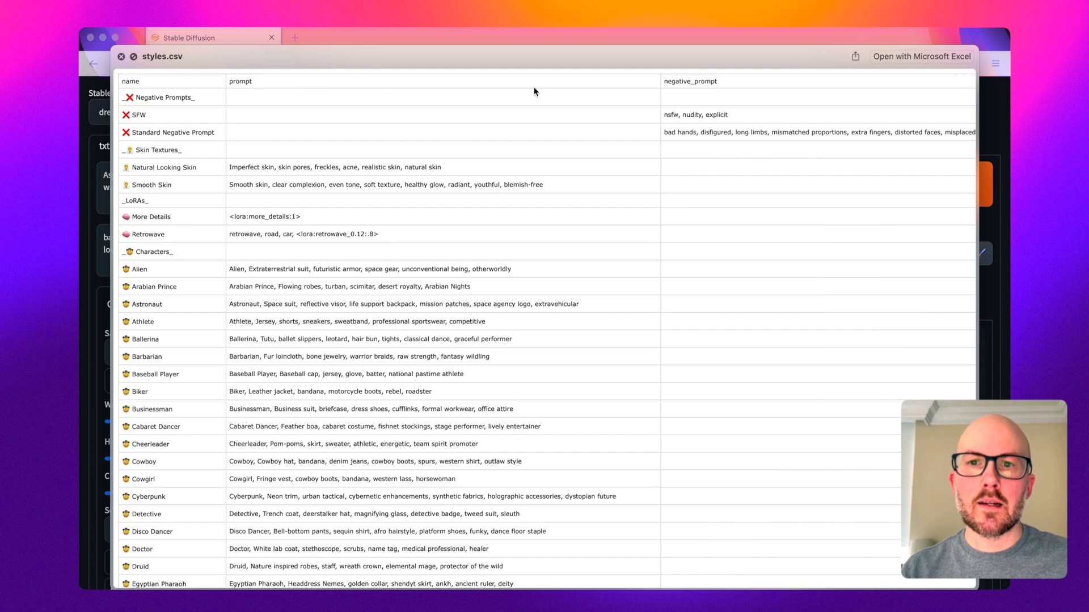
mouse_move(315, 216)
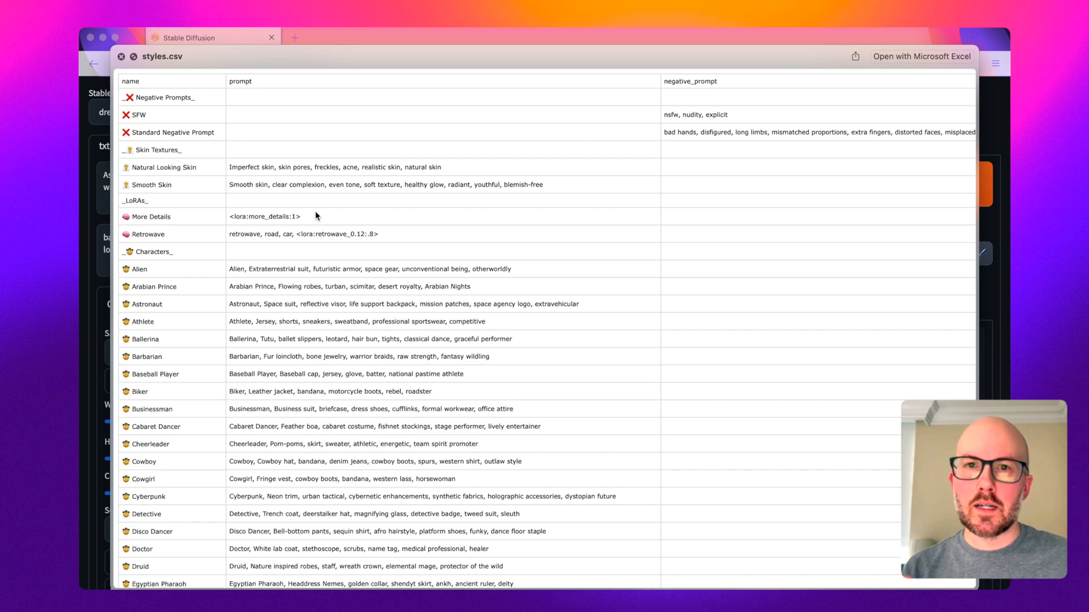
mouse_move(307, 226)
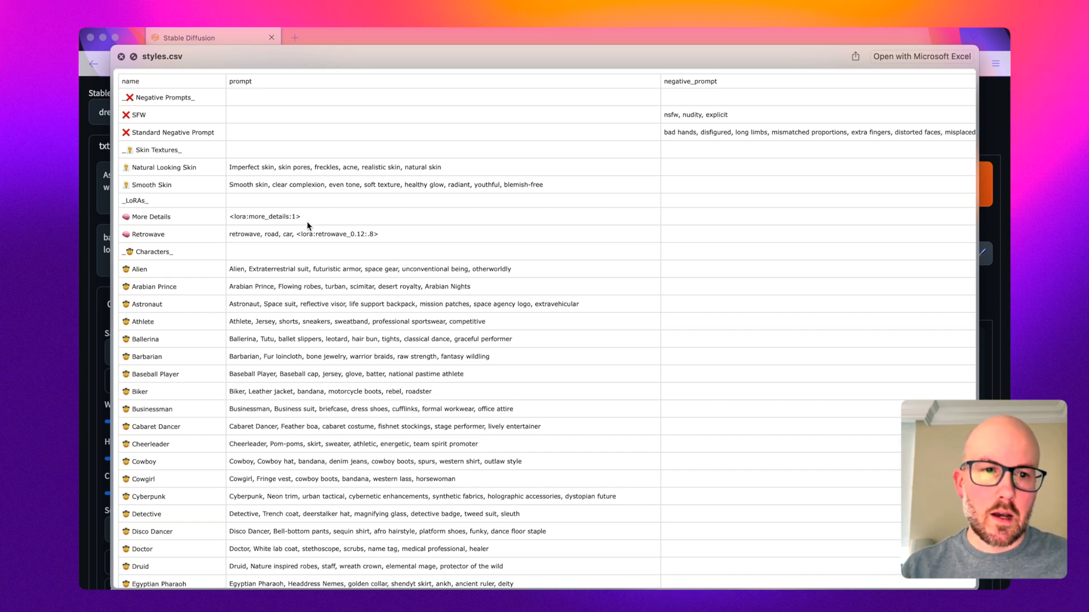
mouse_move(296, 230)
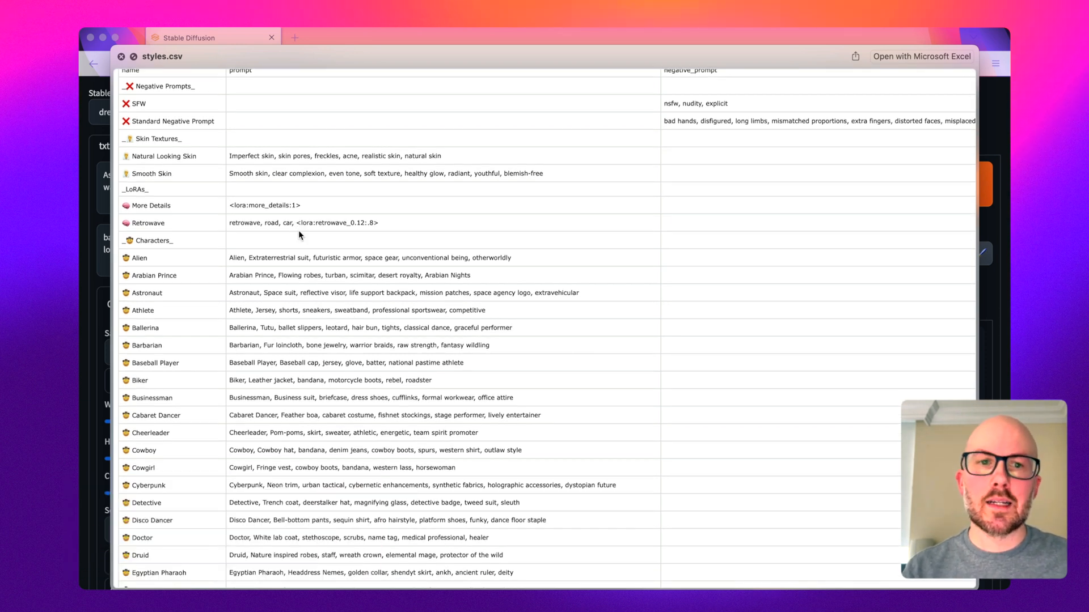
- Scroll through the styles.csv Quick Look preview of style names and prompts, then close it
scroll(up, 3)
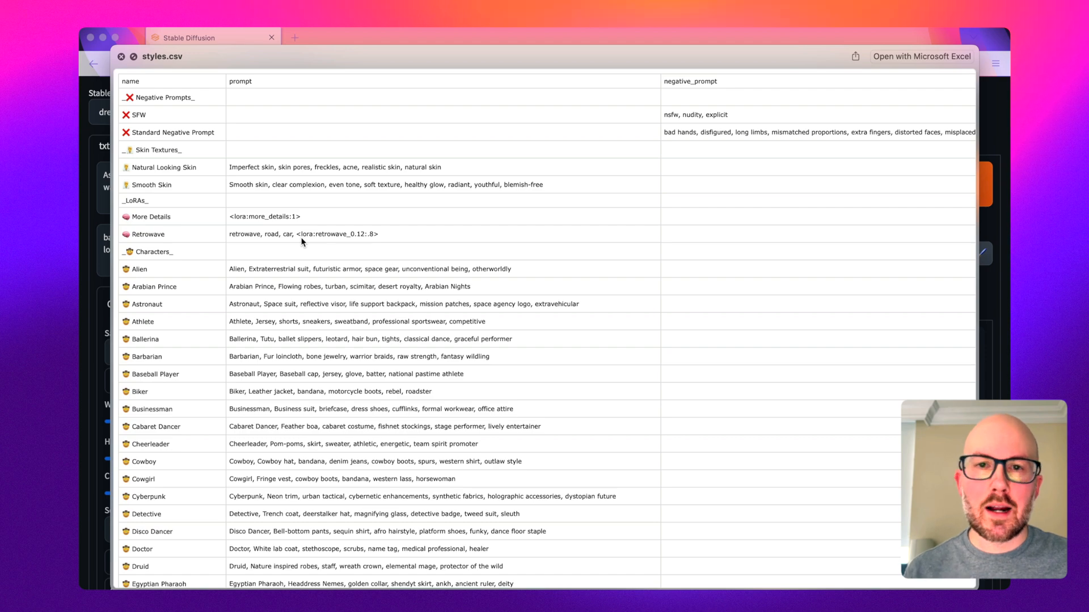
click(121, 56)
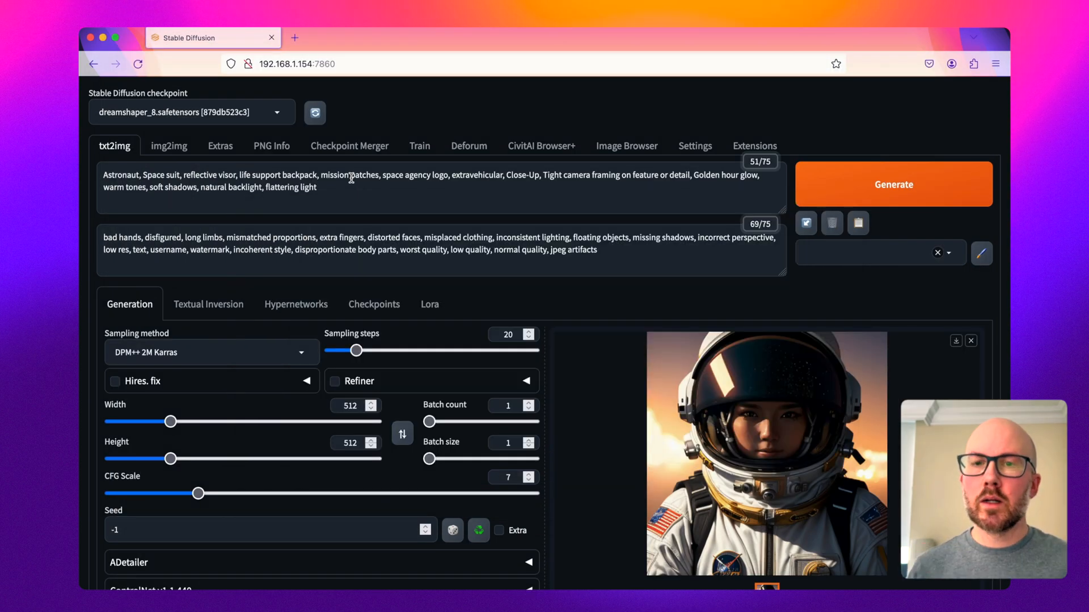